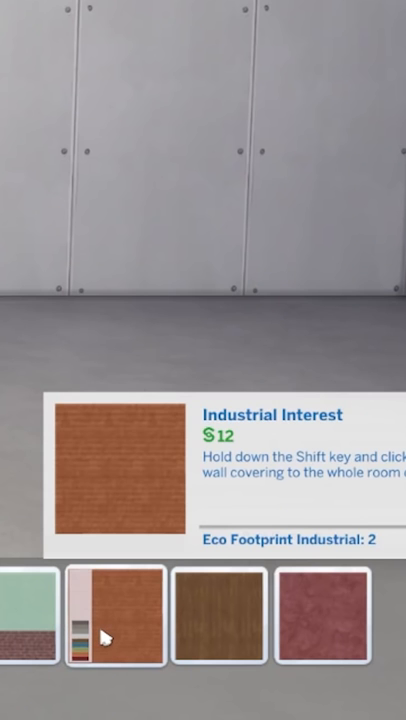
Apply the Industrial Interest masonry wallpaper to the concrete wall, showing its colour swatches
click(226, 628)
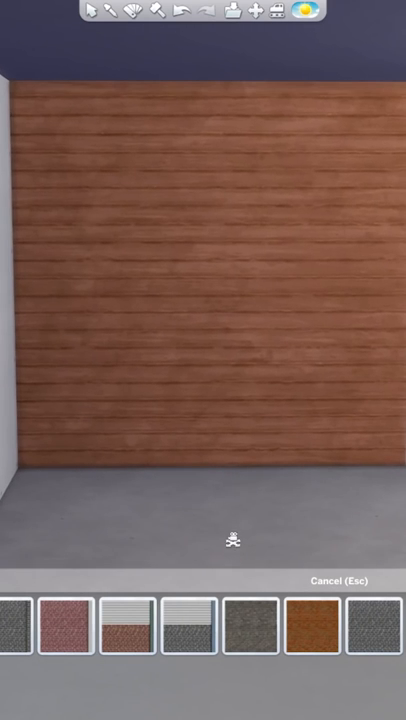